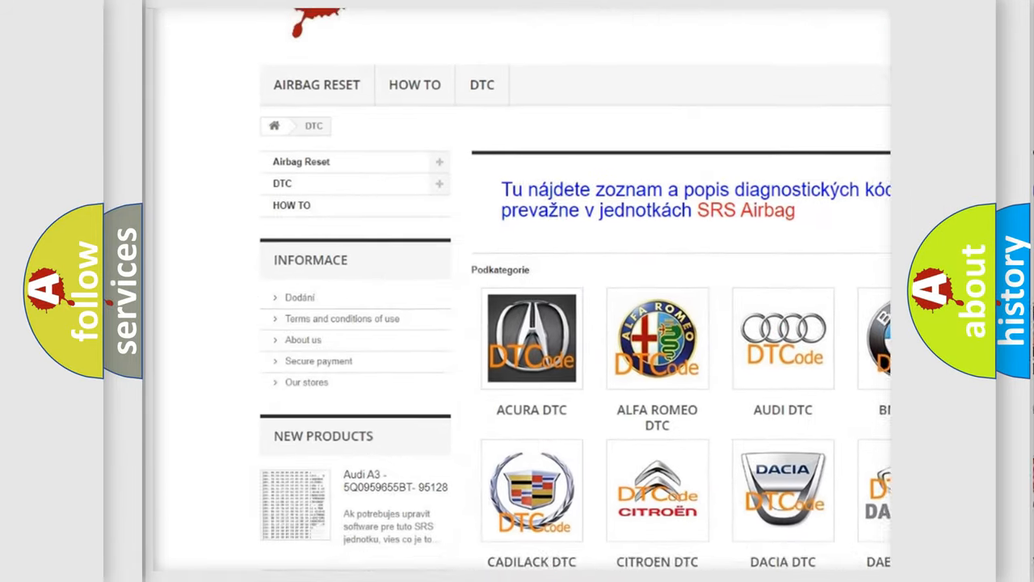
- Scroll the DTC category page down until the car-make logo grid with Hyundai shows
scroll("down", 3)
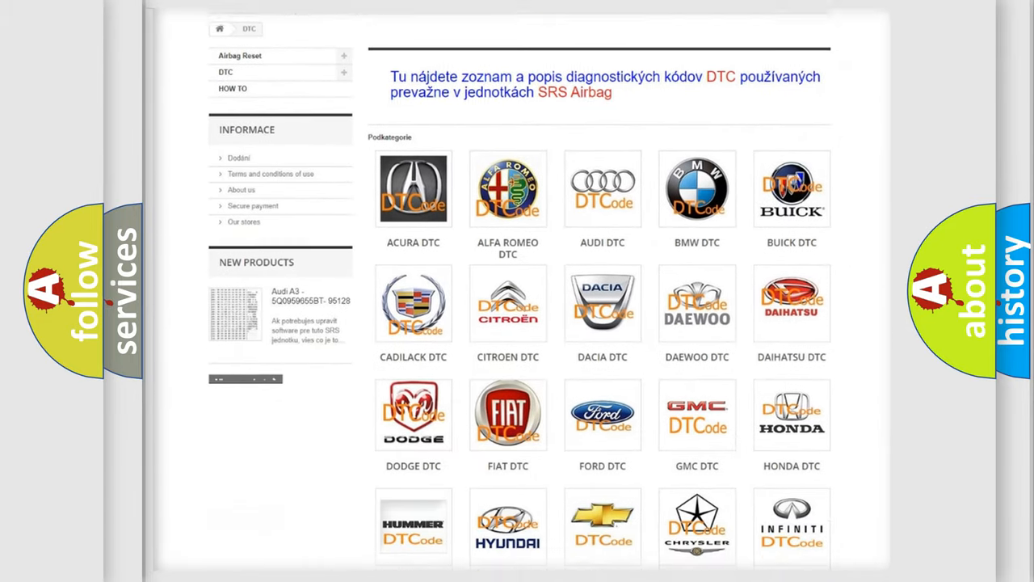
scroll("down", 3)
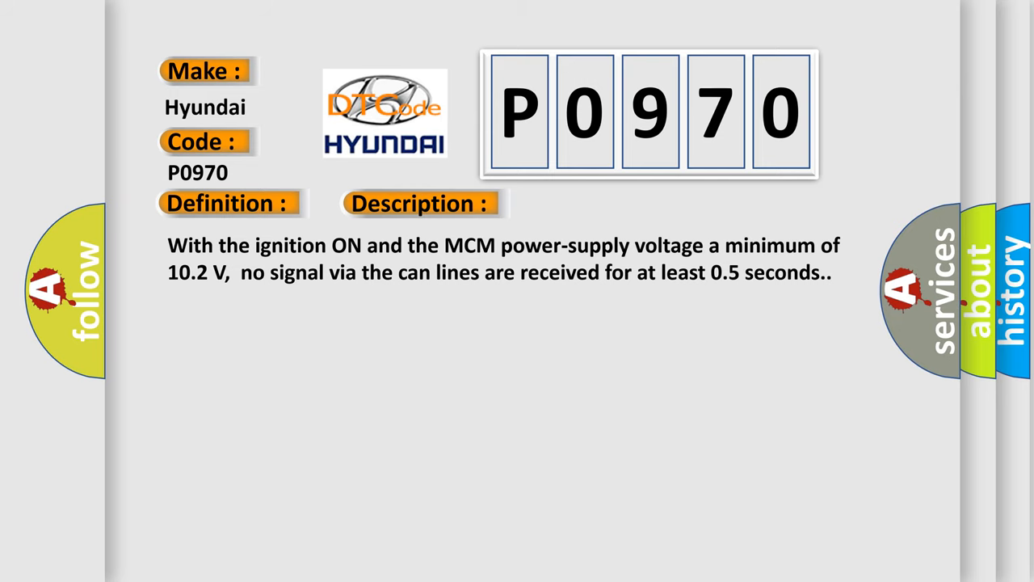
- Advance the P0970 slide to reveal its Cause section with flash-code and U1204/55 troubleshooting advice
left_click(593, 204)
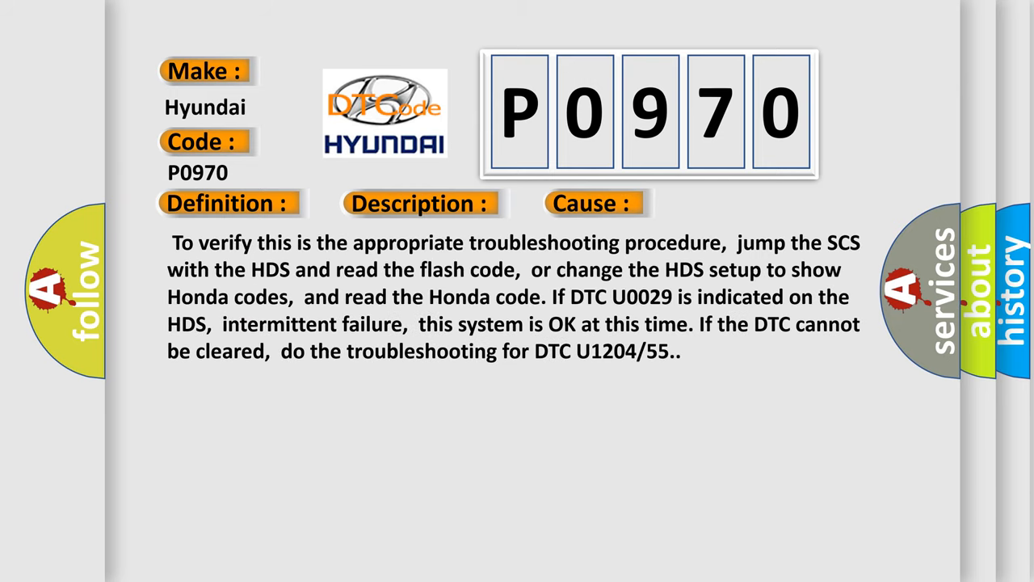